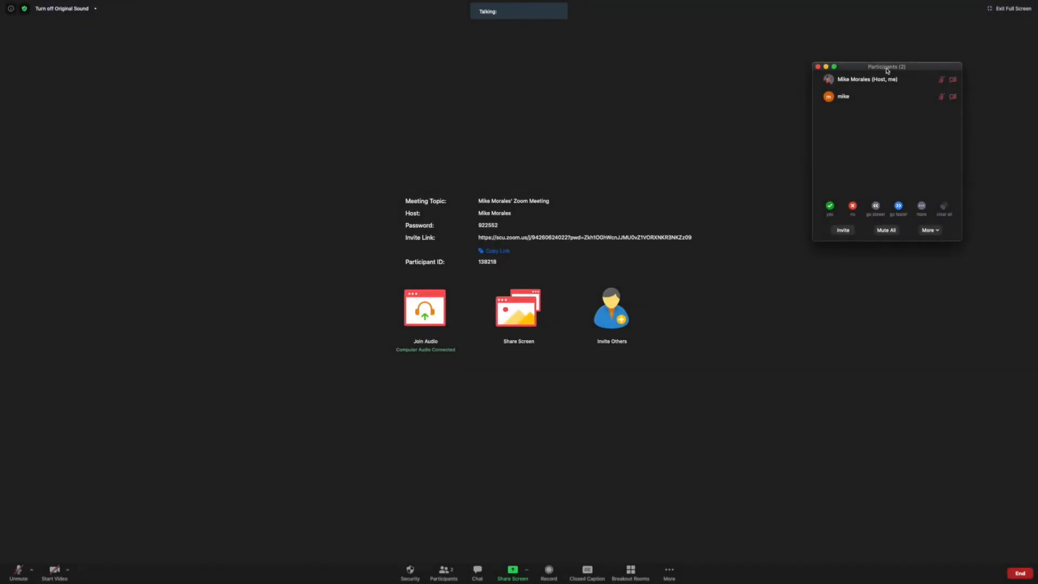
Move the Participants window down and slightly left on the screen
left_click(18, 571)
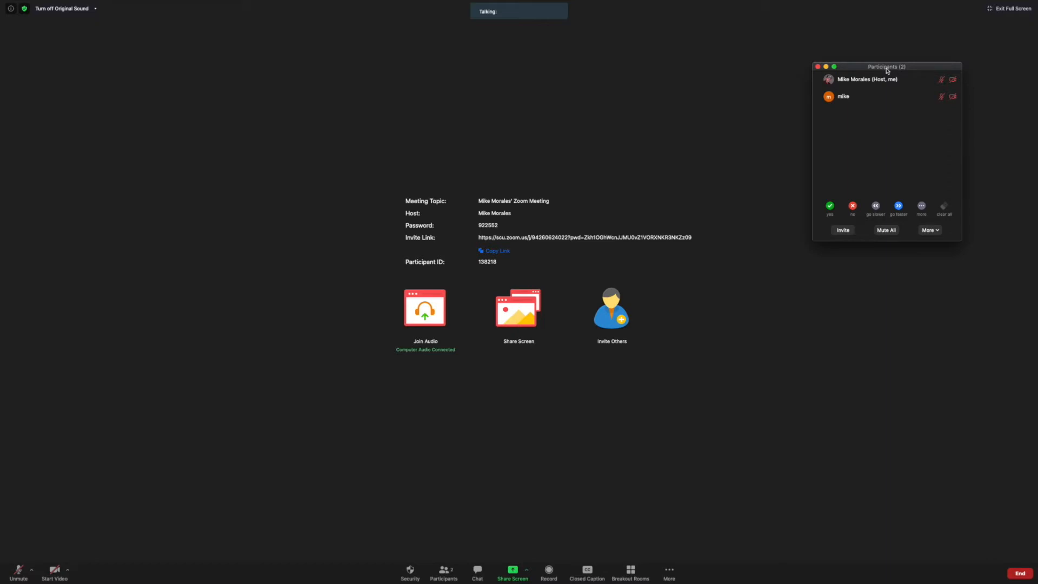
mouse_move(881, 68)
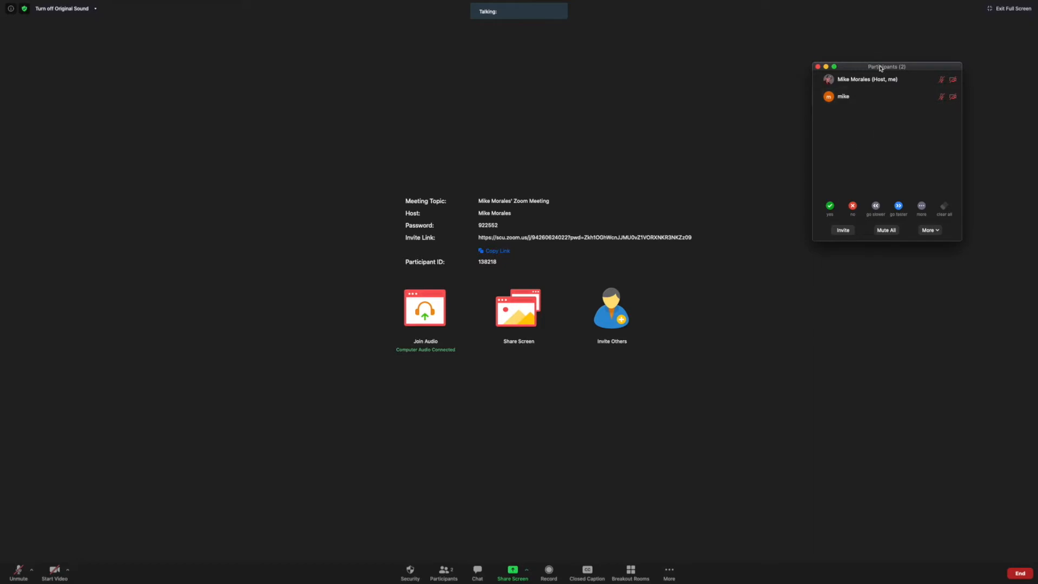
left_click_drag(886, 66, 859, 160)
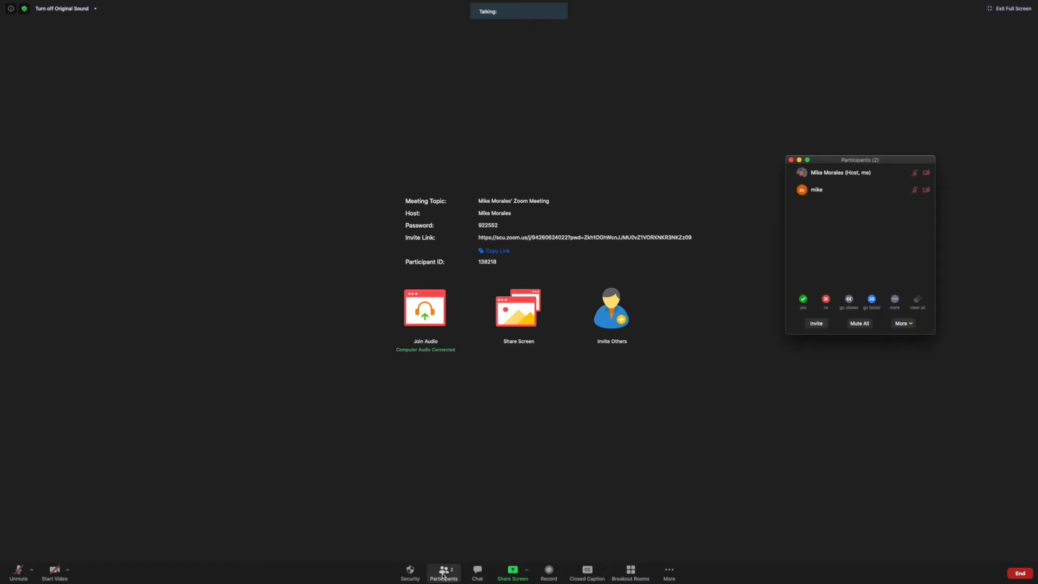
mouse_move(608, 504)
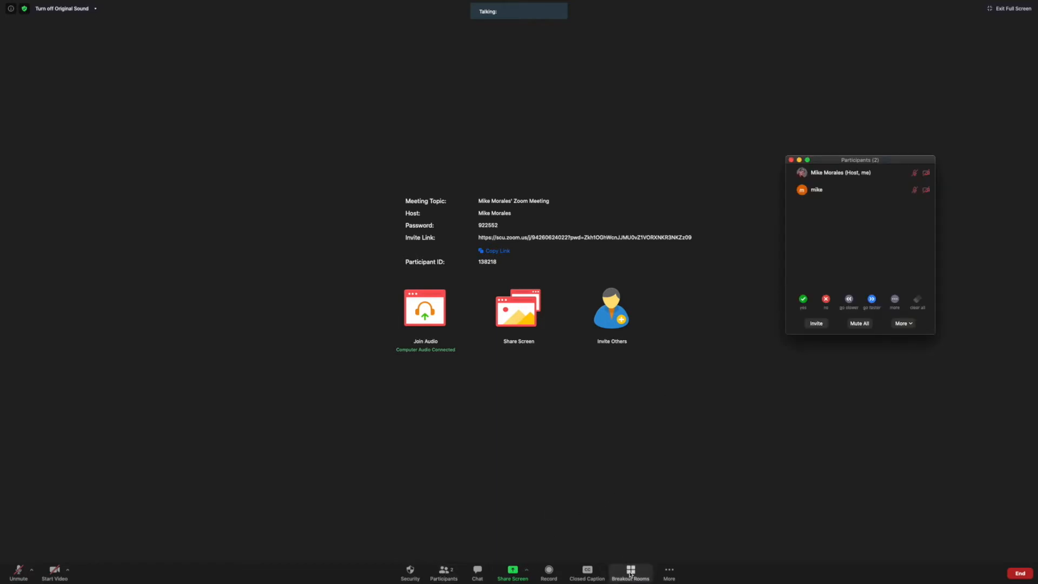
Create one breakout room with manual participant assignment from the meeting toolbar
left_click(629, 574)
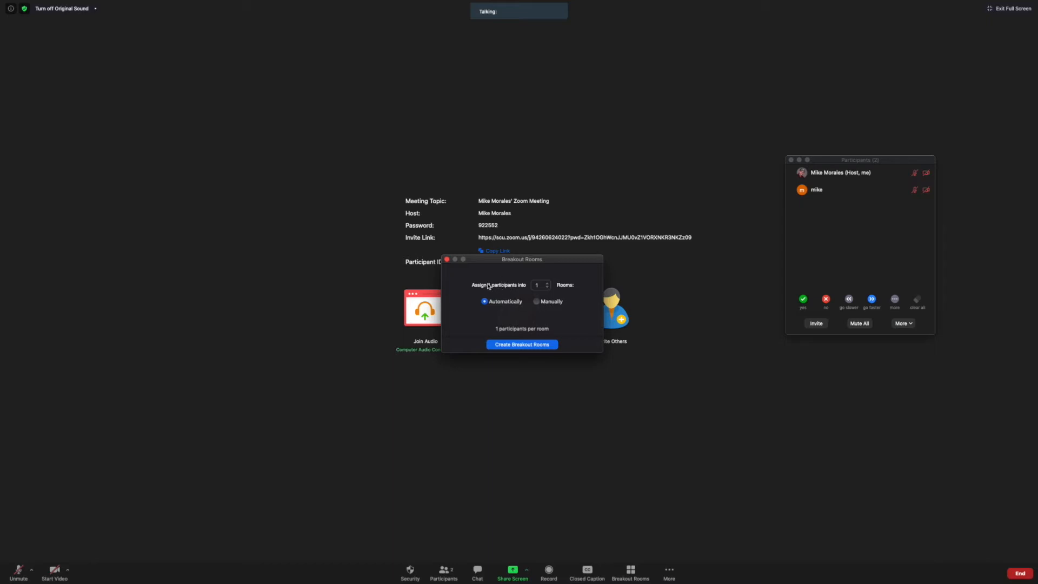
left_click(536, 301)
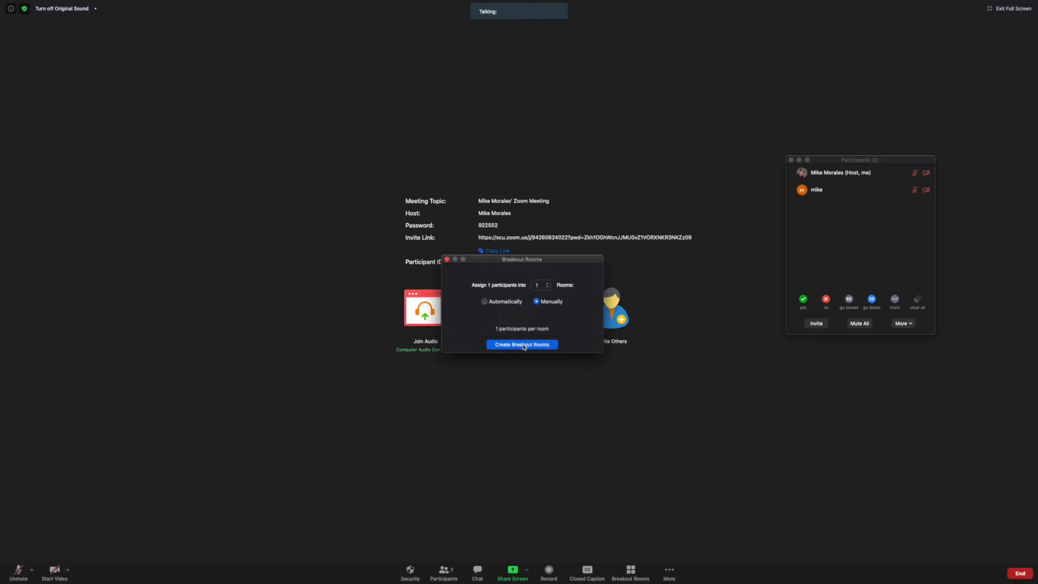
left_click(522, 345)
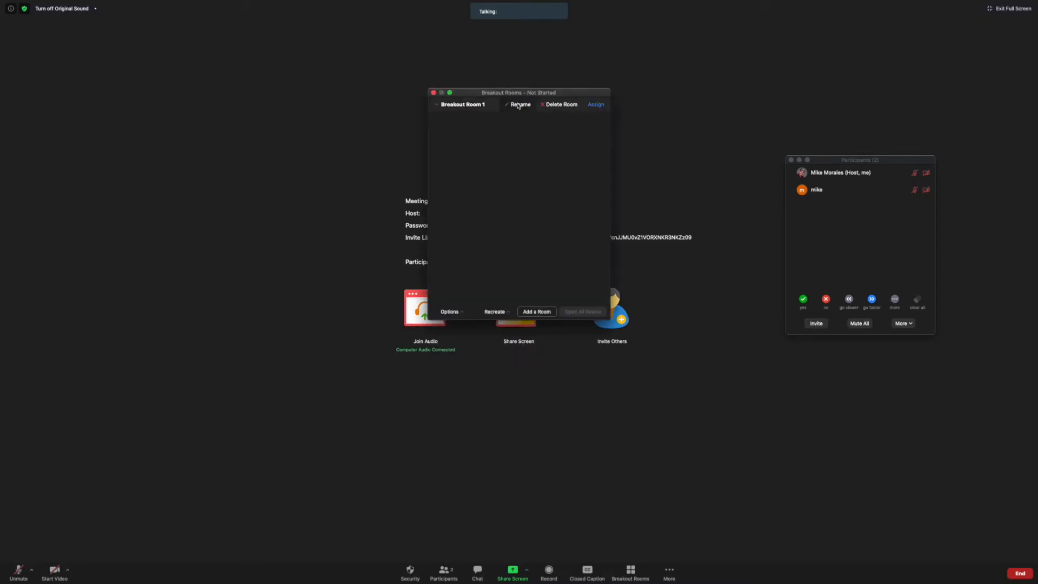
Rename the first breakout room to 'Meeting Room 1'
left_click_drag(520, 92, 577, 207)
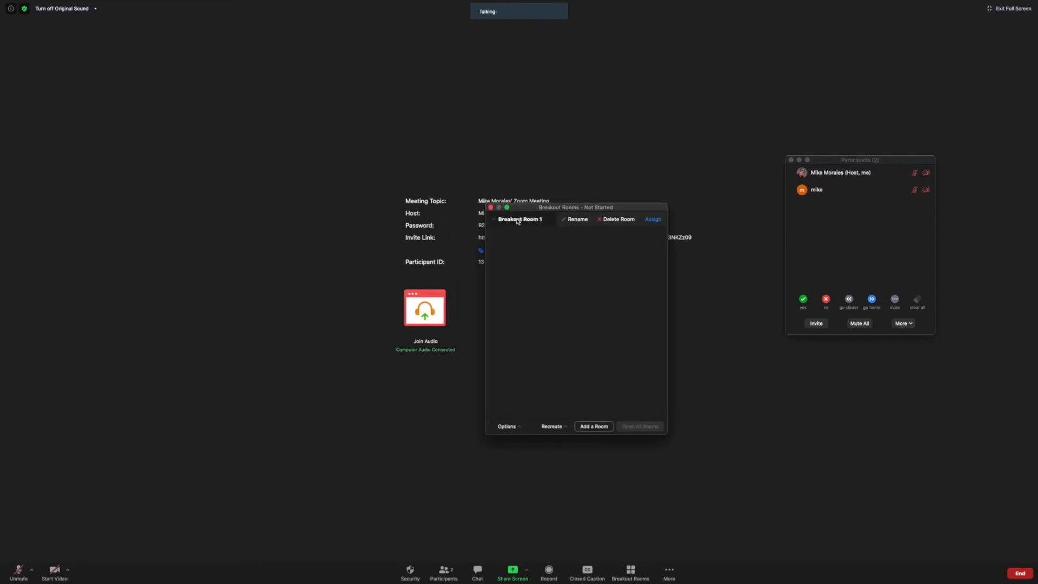
left_click(578, 218)
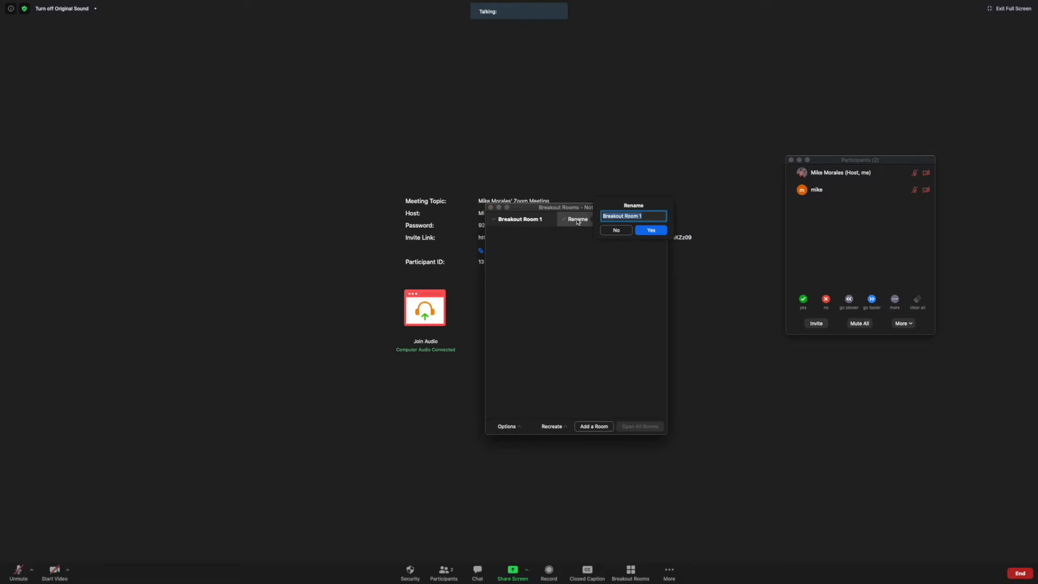
type("Meeting Ro")
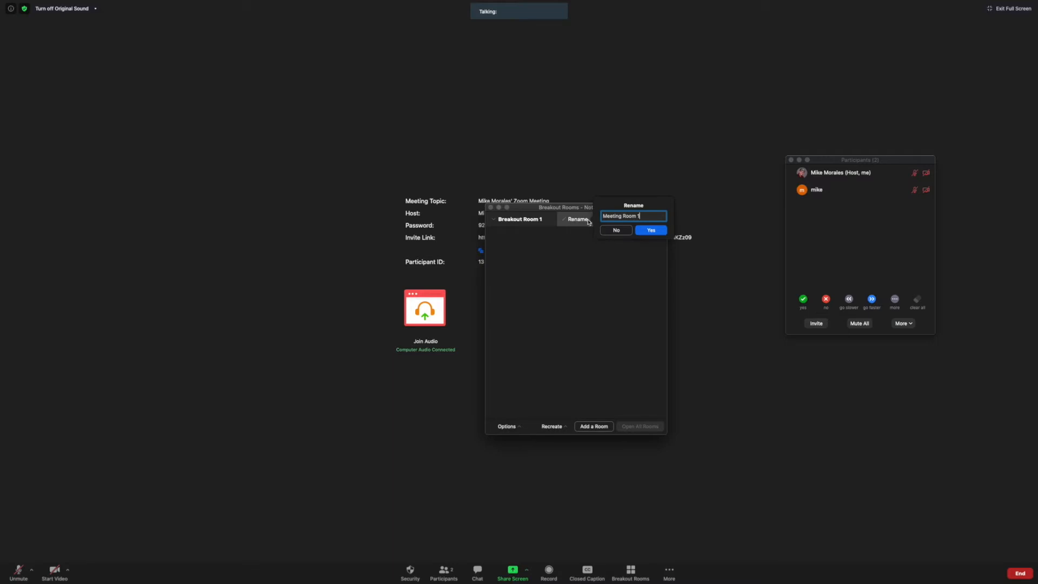
left_click(650, 229)
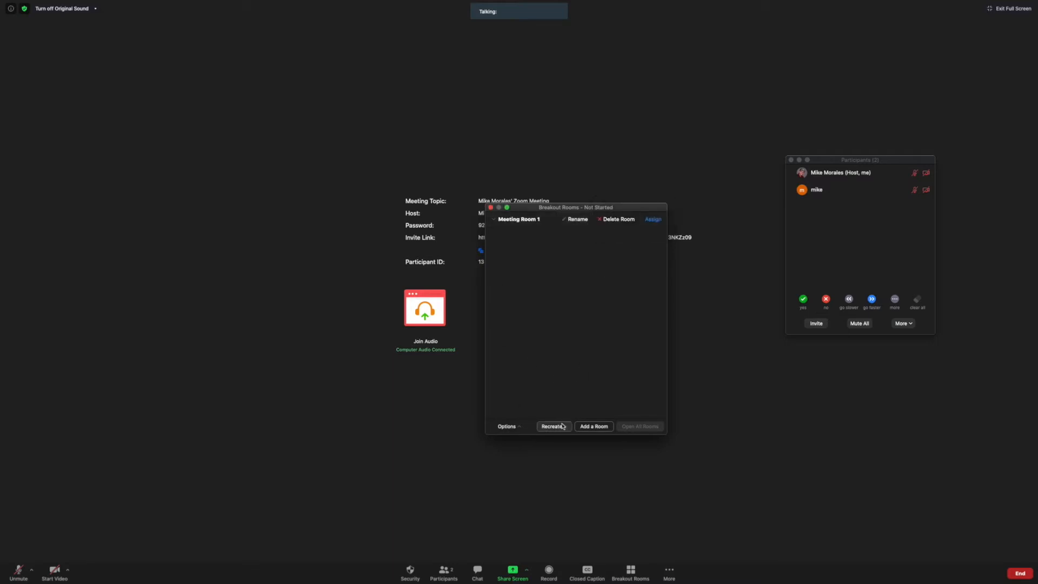
Add more breakout rooms and bring up the Assign list for Meeting Room 1
left_click(594, 426)
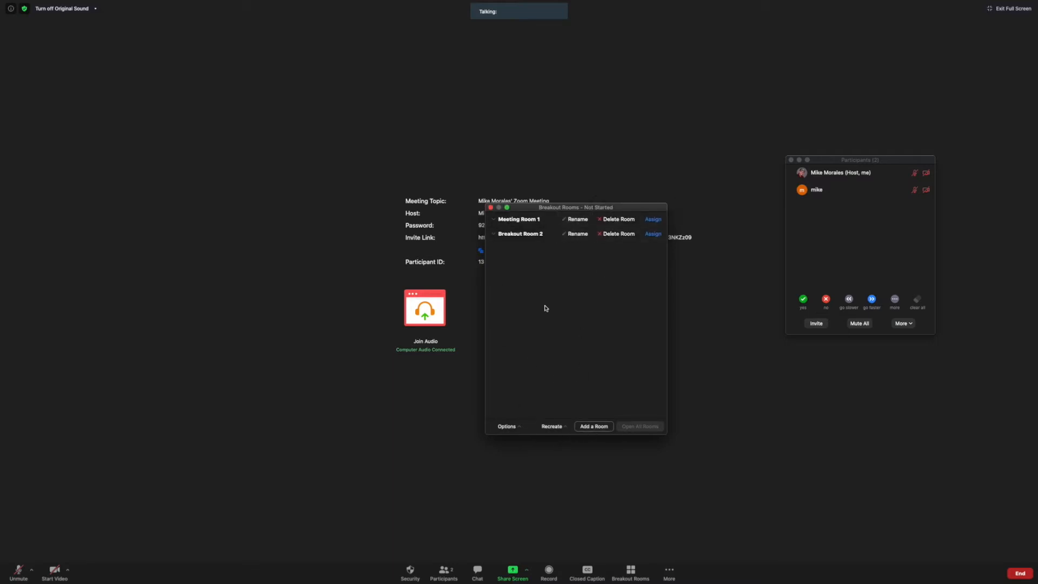
left_click(594, 426)
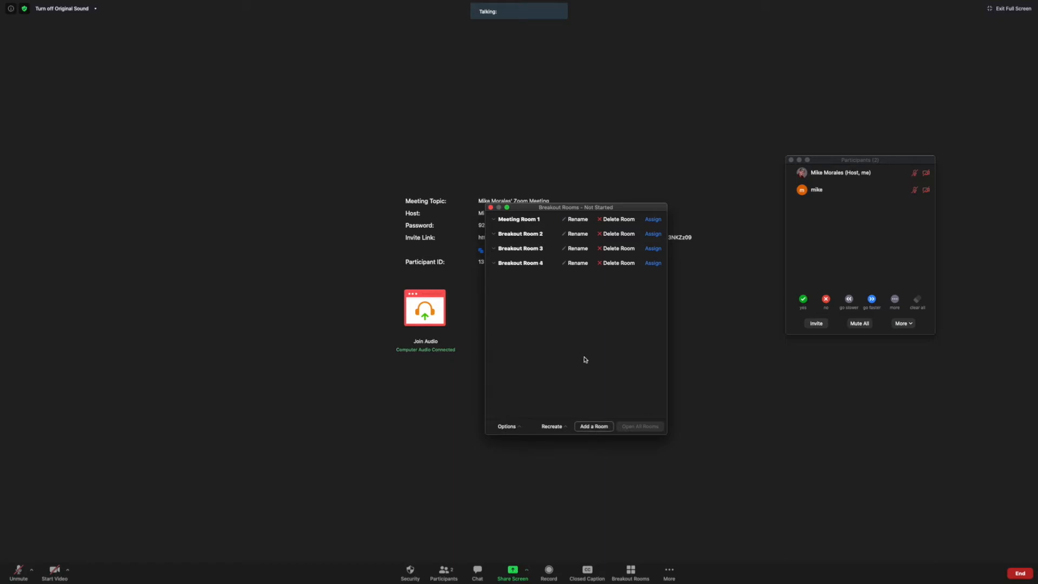
mouse_move(590, 222)
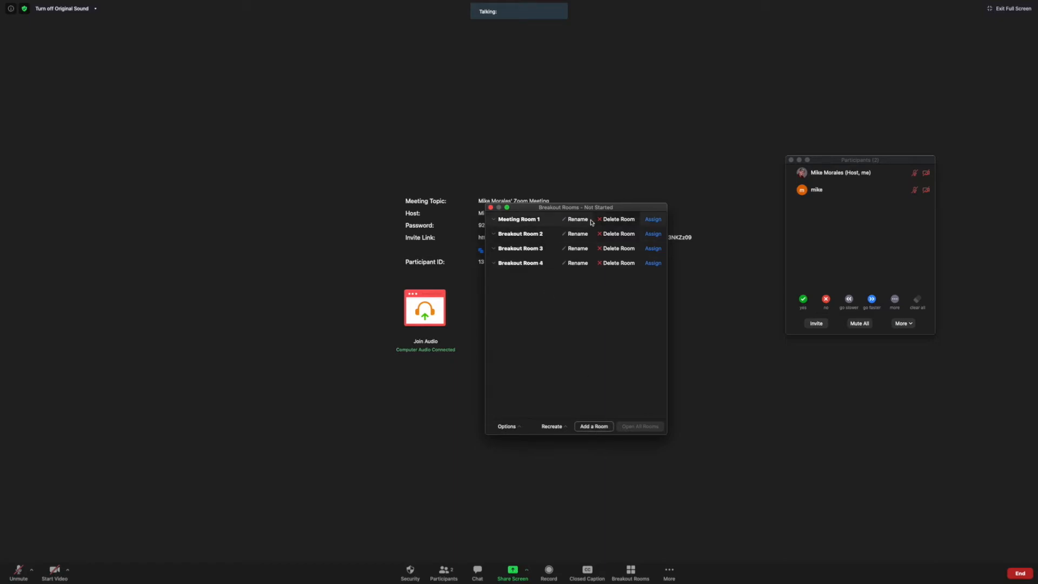
left_click(653, 219)
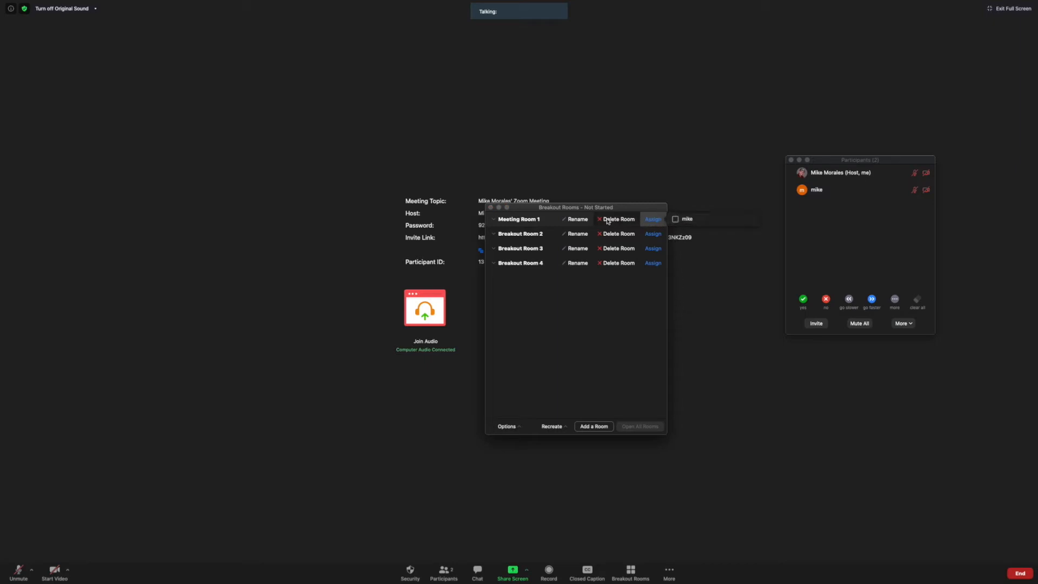
Assign the other participant (Mike) to Meeting Room 1 and start all four breakout rooms
left_click(675, 219)
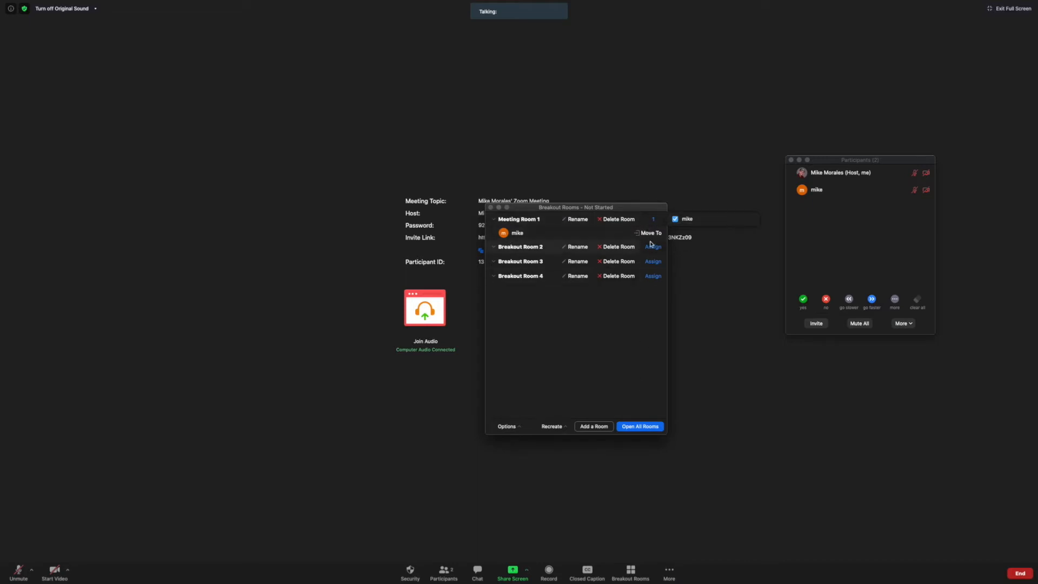
left_click(640, 426)
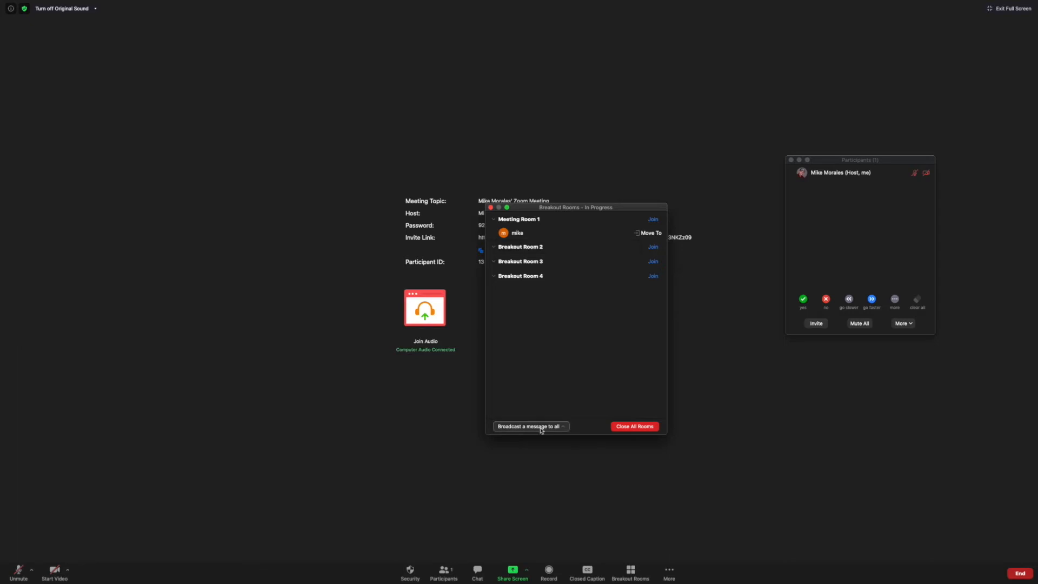
mouse_move(630, 314)
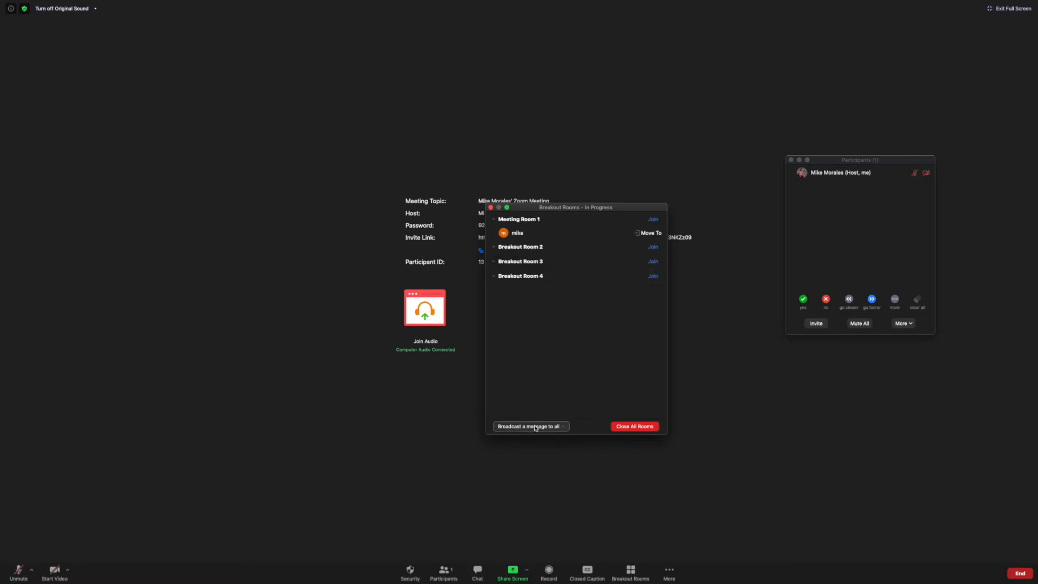
left_click_drag(575, 208, 771, 276)
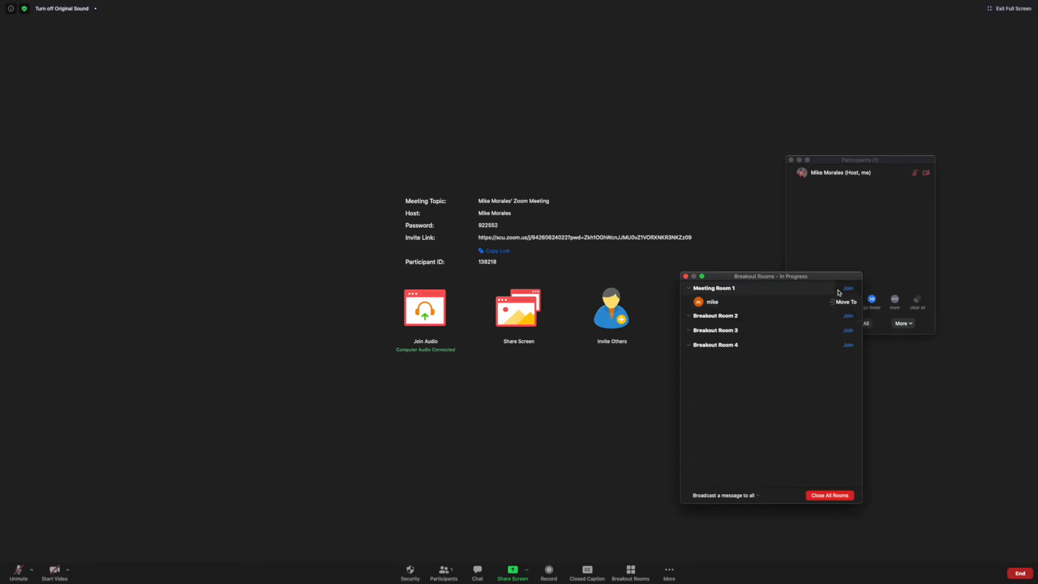
Join Meeting Room 1 as host, then leave it back to the main session
left_click(848, 288)
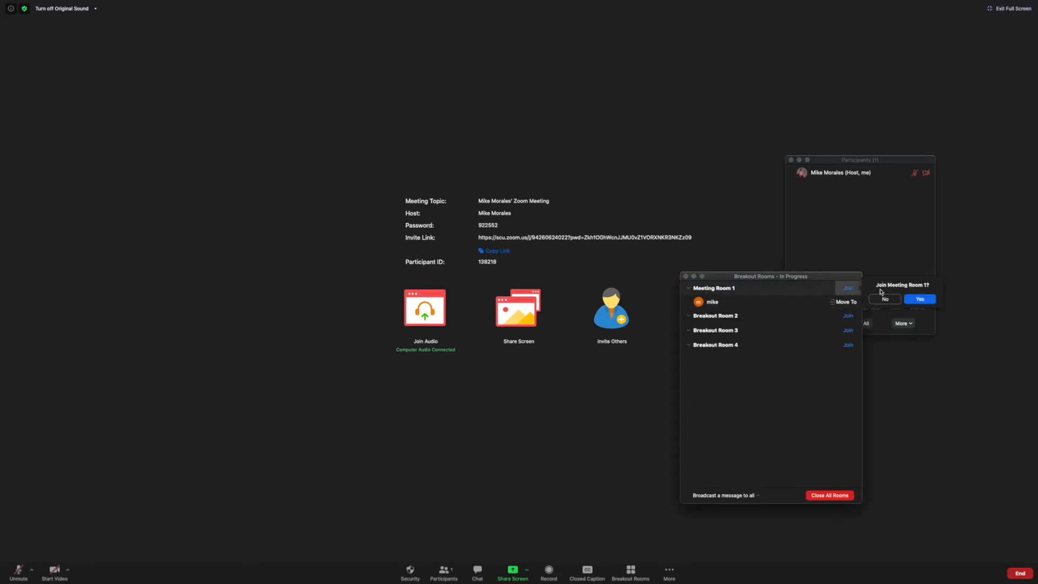
left_click(920, 299)
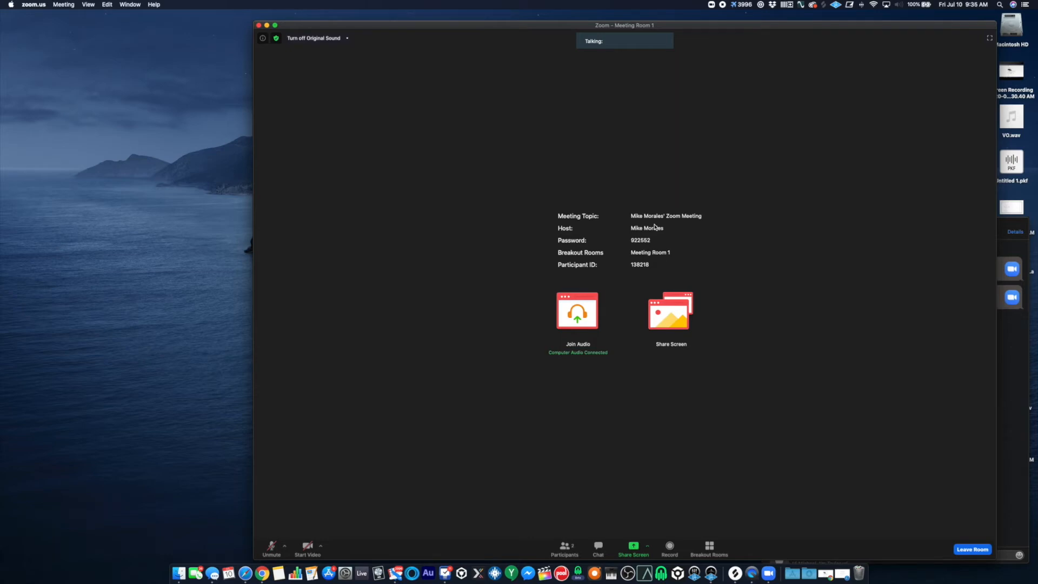
mouse_move(973, 549)
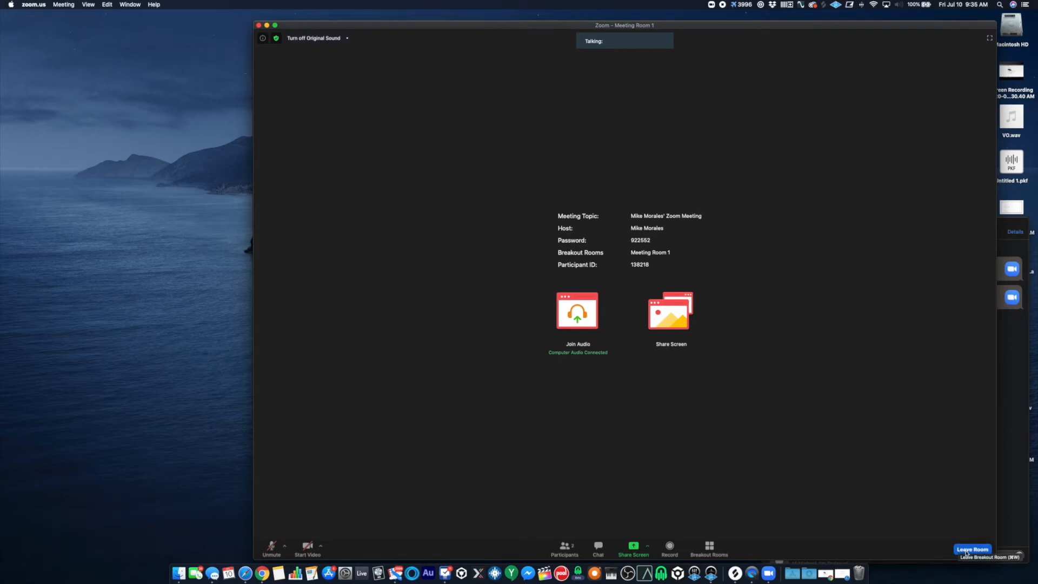
left_click(974, 549)
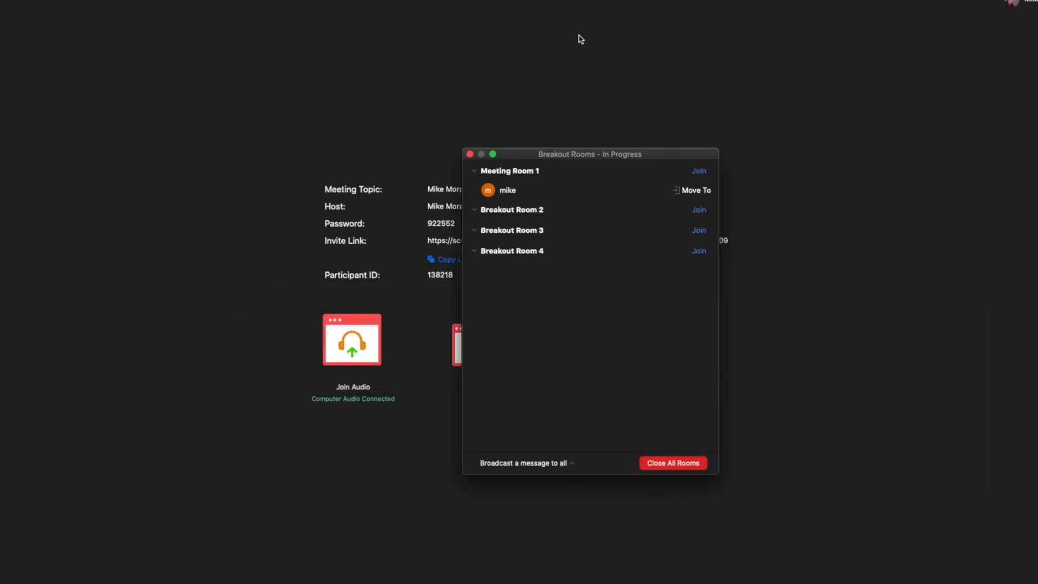
Close all running breakout rooms and bring up the breakout room Options list
left_click_drag(590, 154, 894, 175)
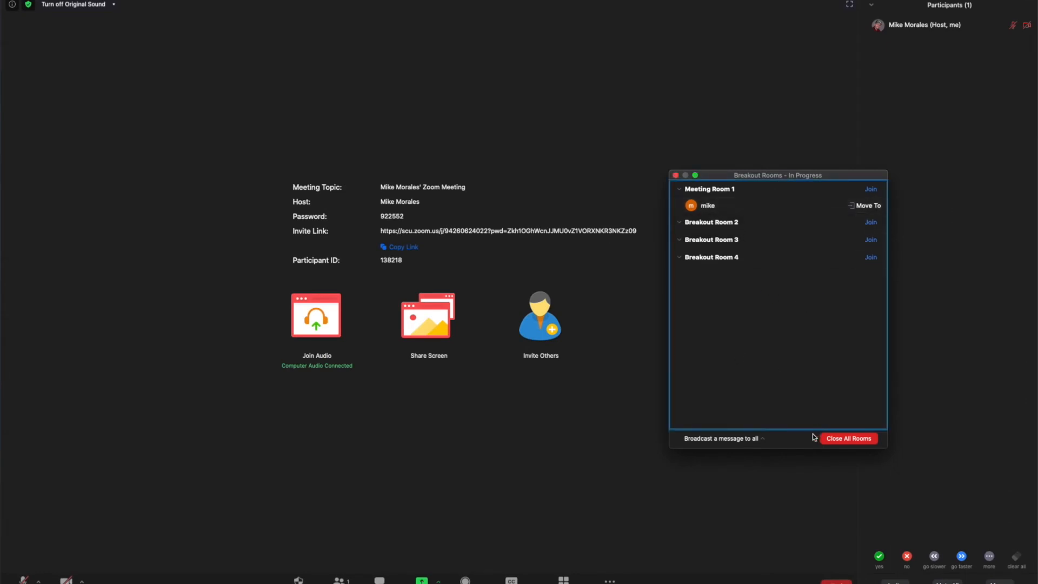
mouse_move(776, 353)
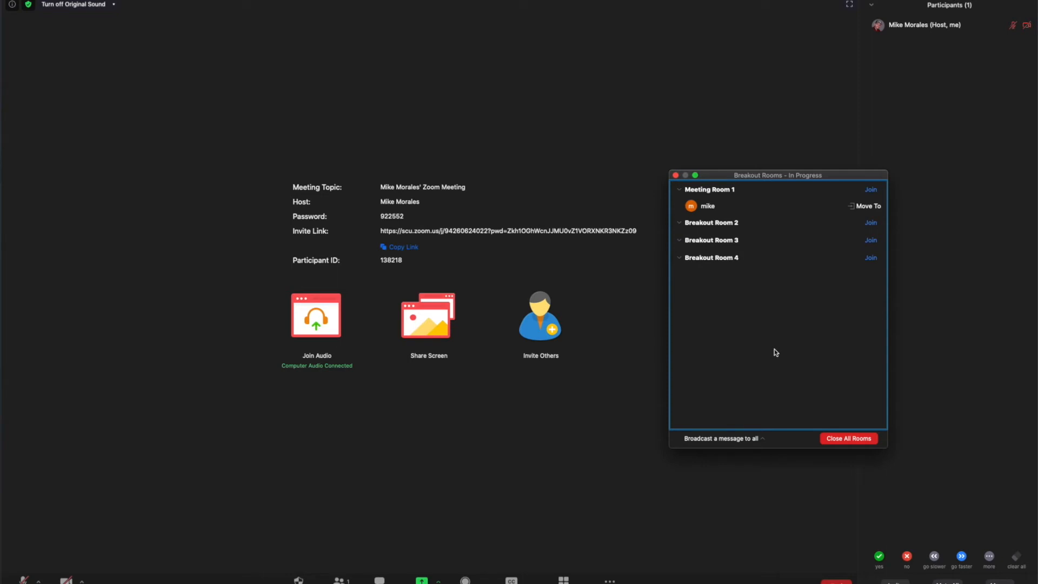
mouse_move(849, 423)
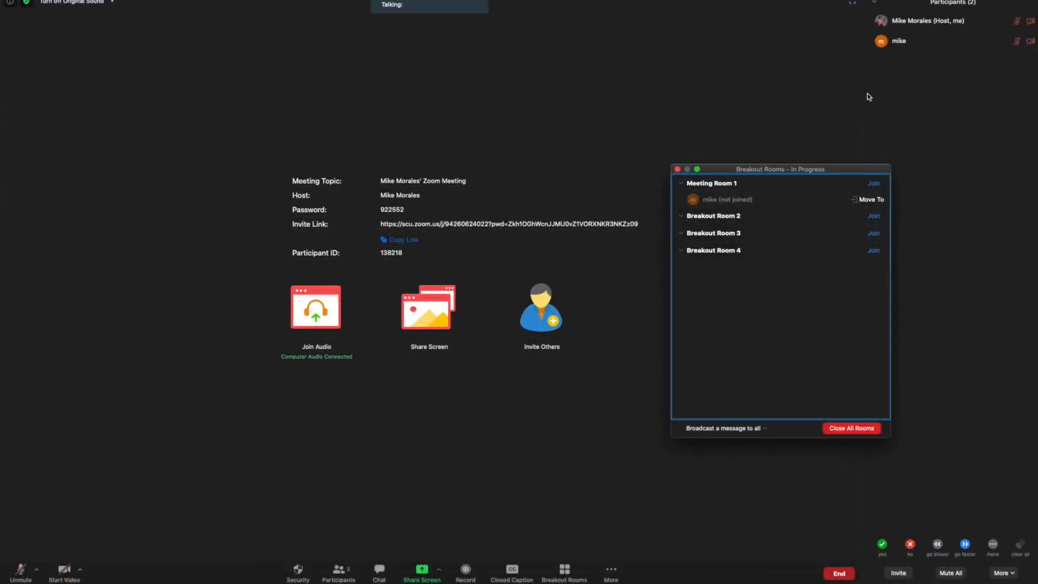
left_click_drag(780, 169, 654, 173)
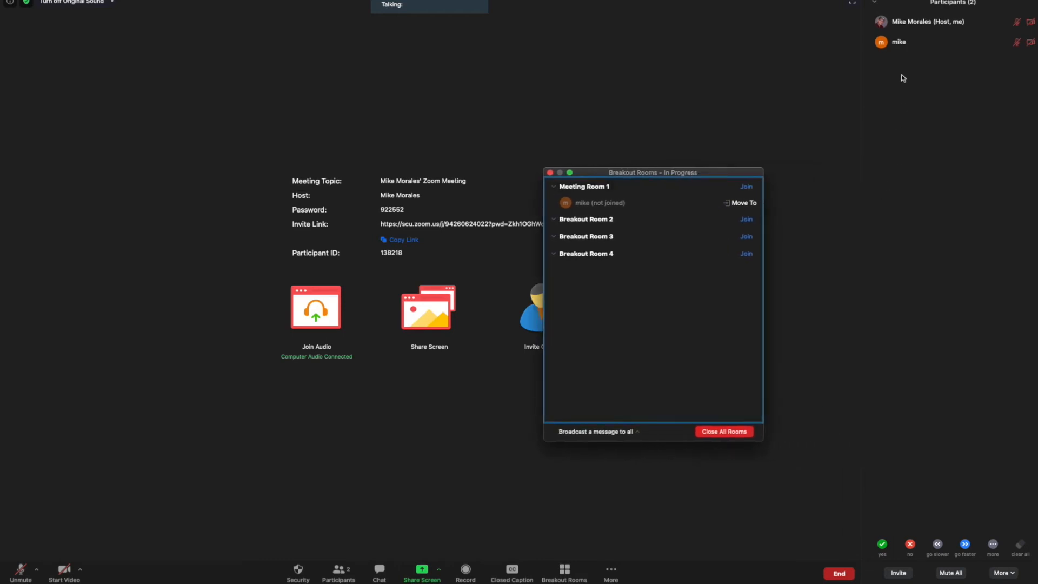
mouse_move(934, 87)
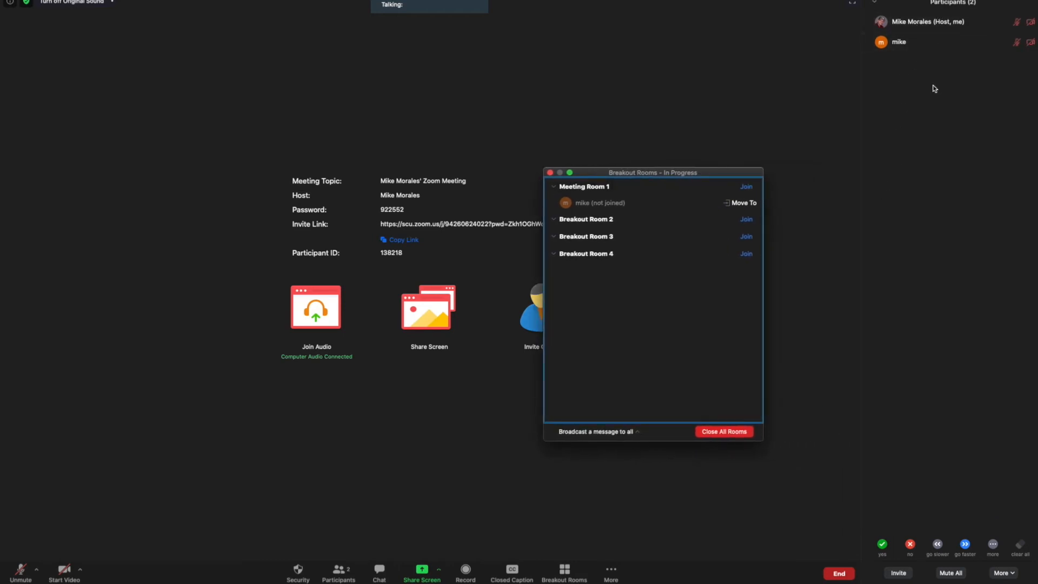
mouse_move(563, 173)
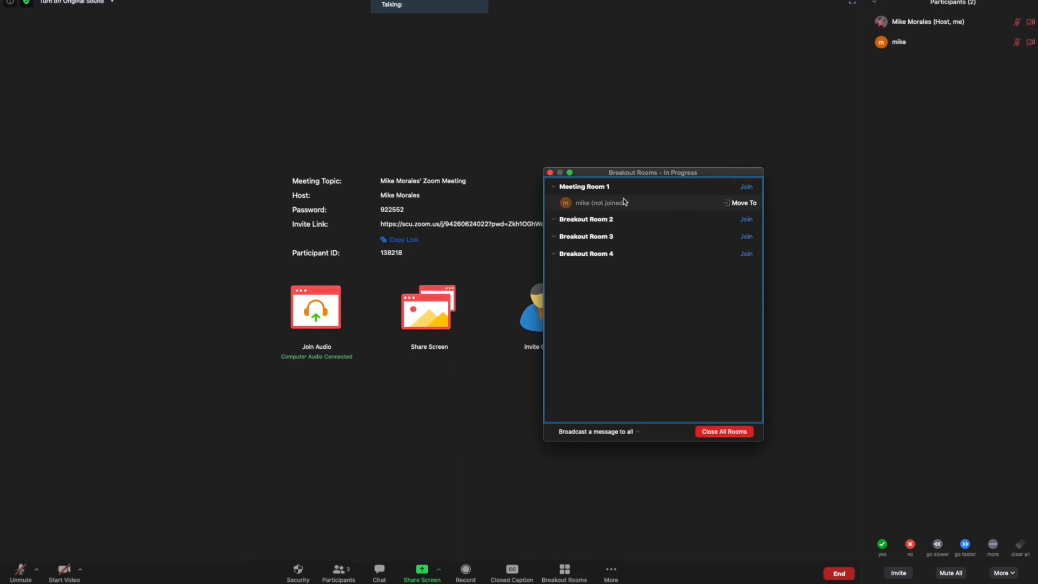
mouse_move(671, 205)
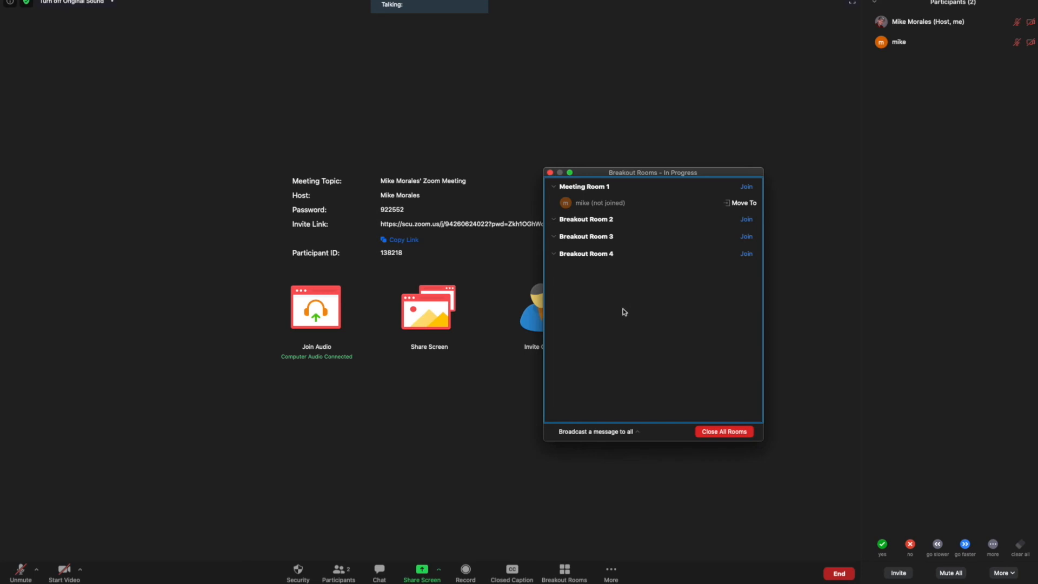
mouse_move(579, 231)
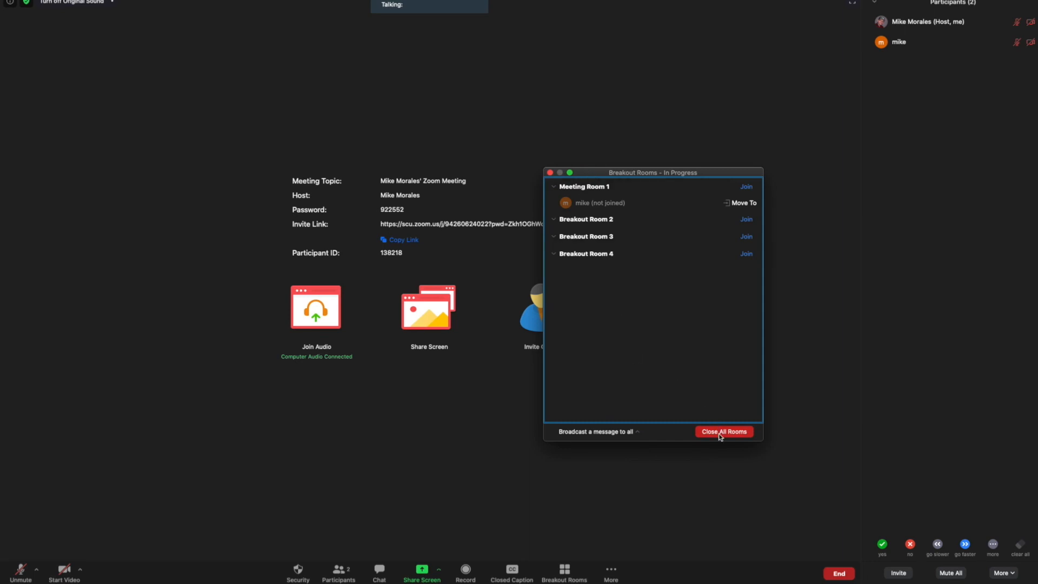
left_click(725, 432)
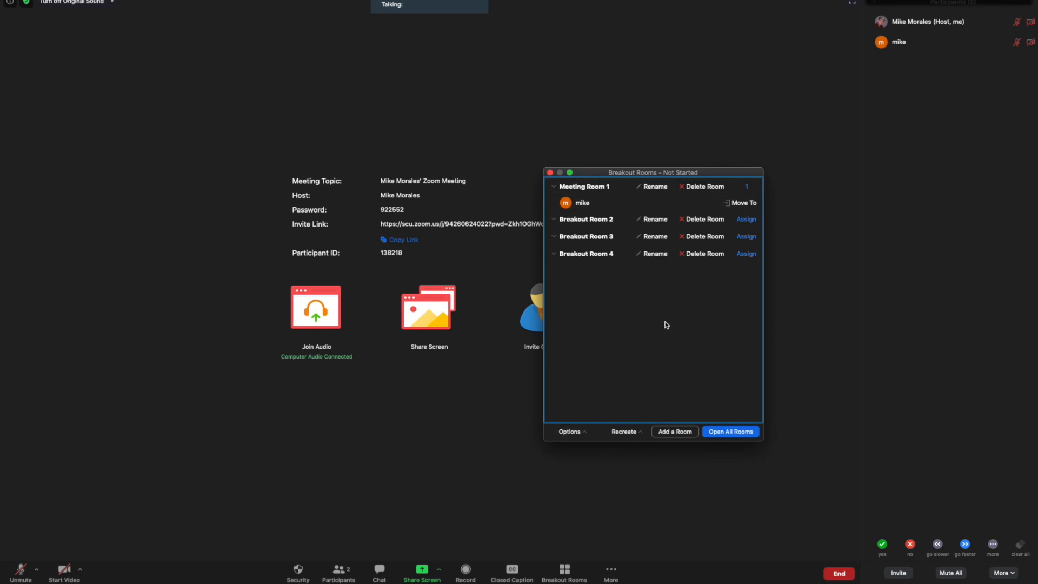
left_click(569, 431)
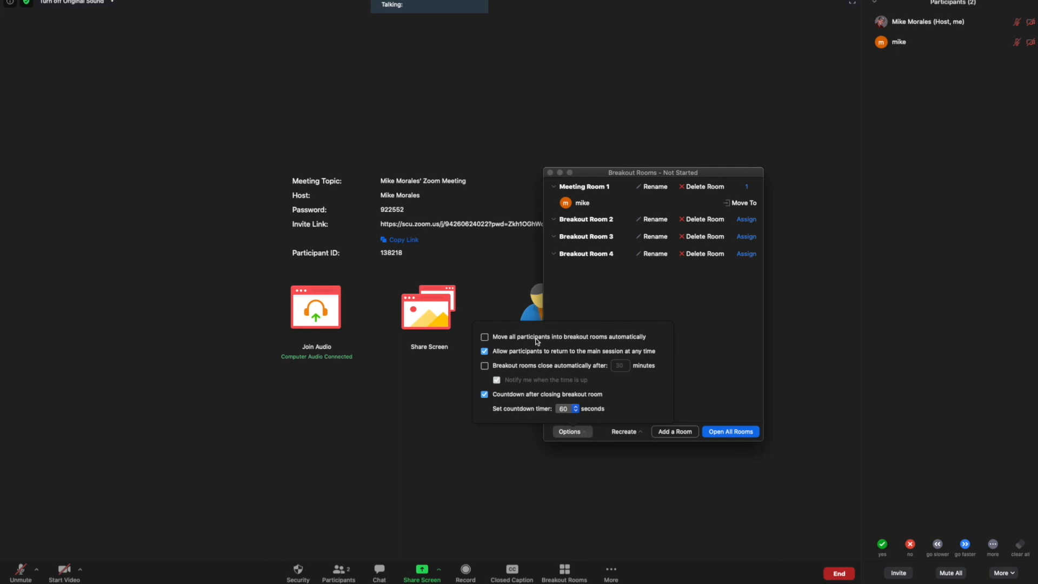
mouse_move(519, 341)
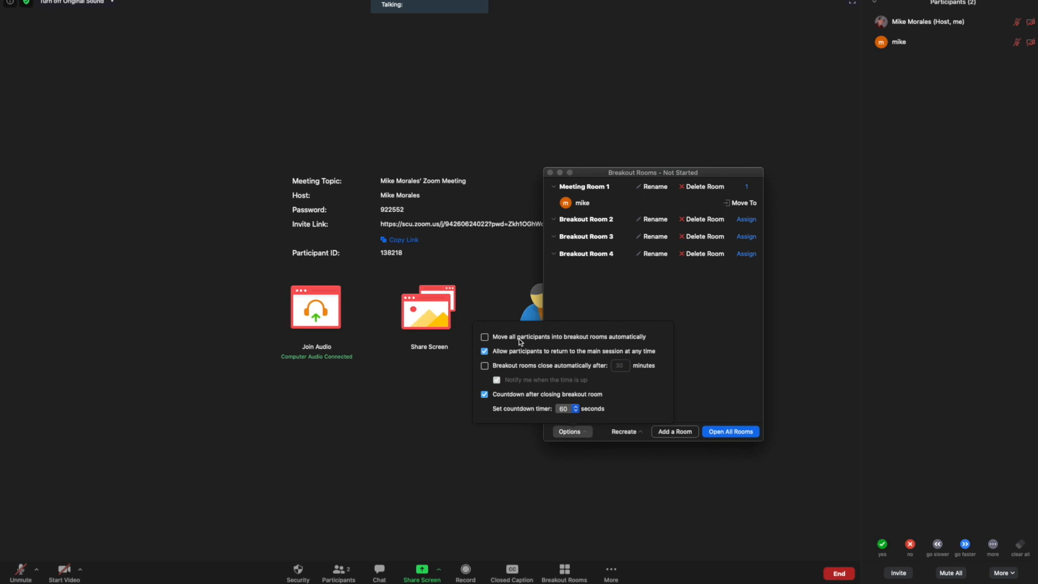
mouse_move(504, 366)
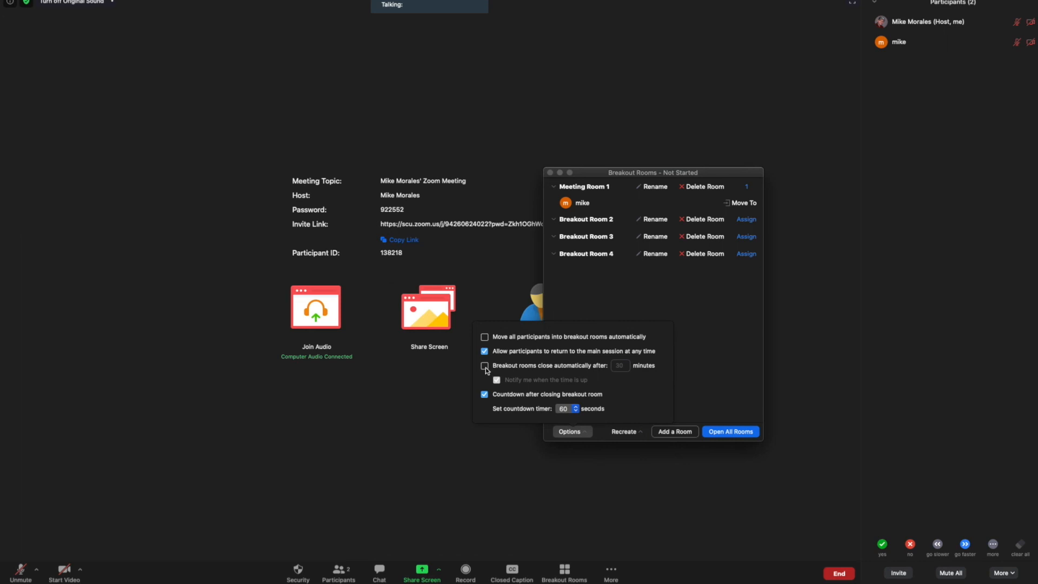
Try the automatic room-closing option, then dismiss the Options popup leaving settings unchanged
left_click(485, 366)
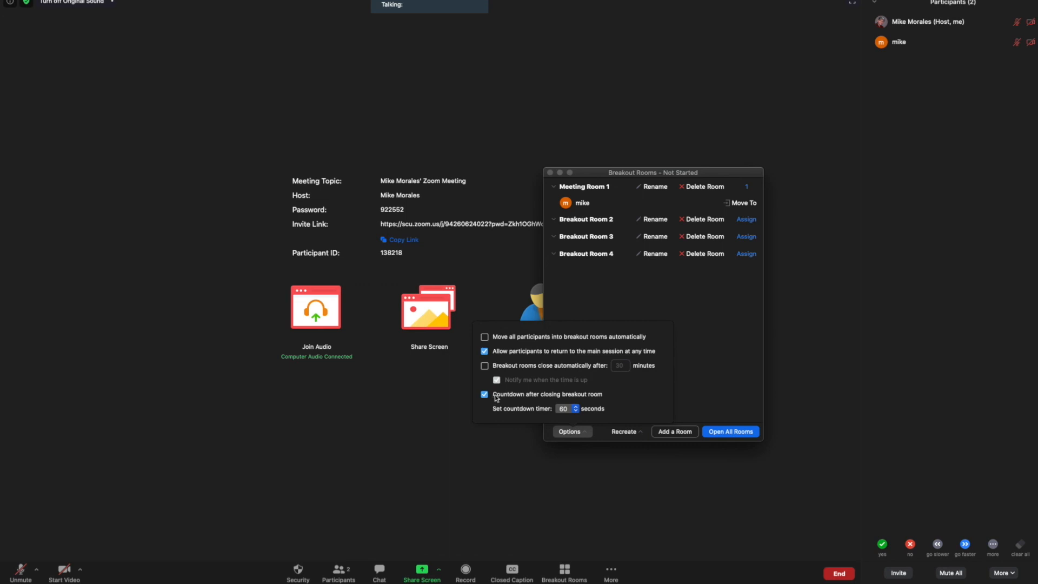
left_click(572, 431)
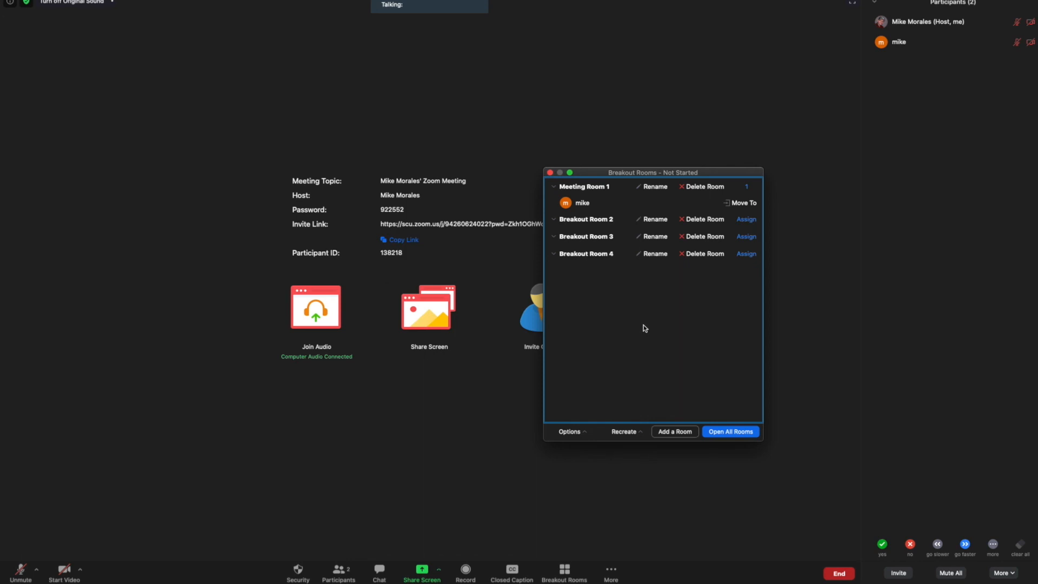
mouse_move(649, 353)
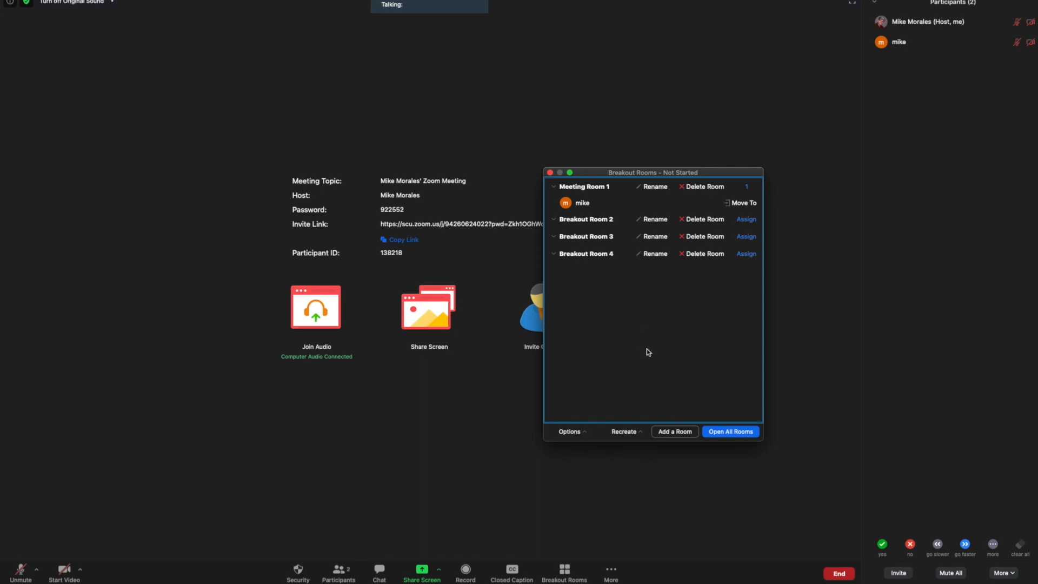